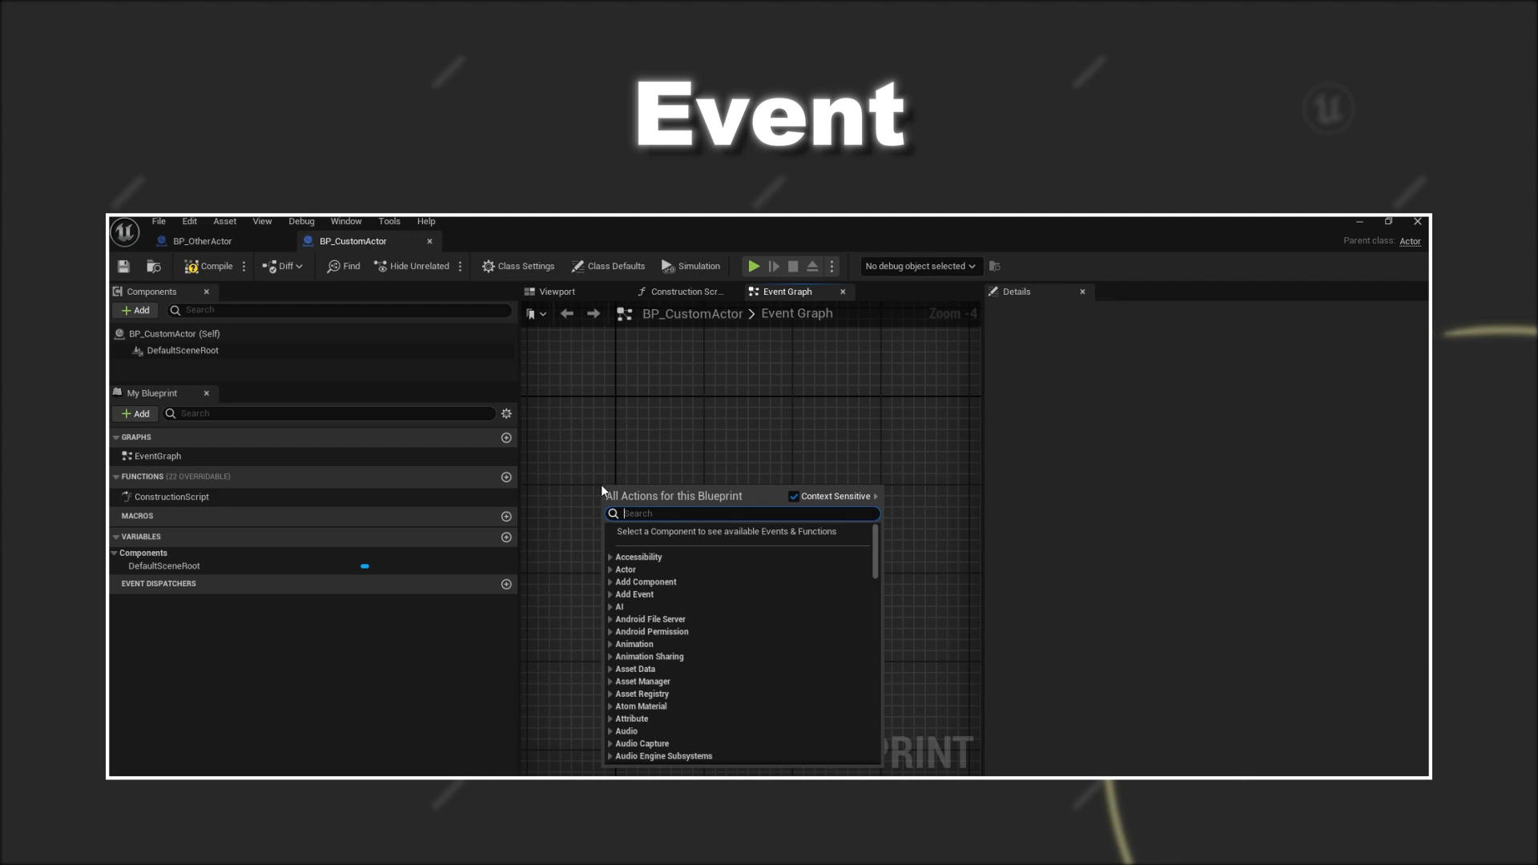
Add CustomEvent to BP_CustomActor's Event Graph with a Boolean and an Integer input parameter
type("add cust")
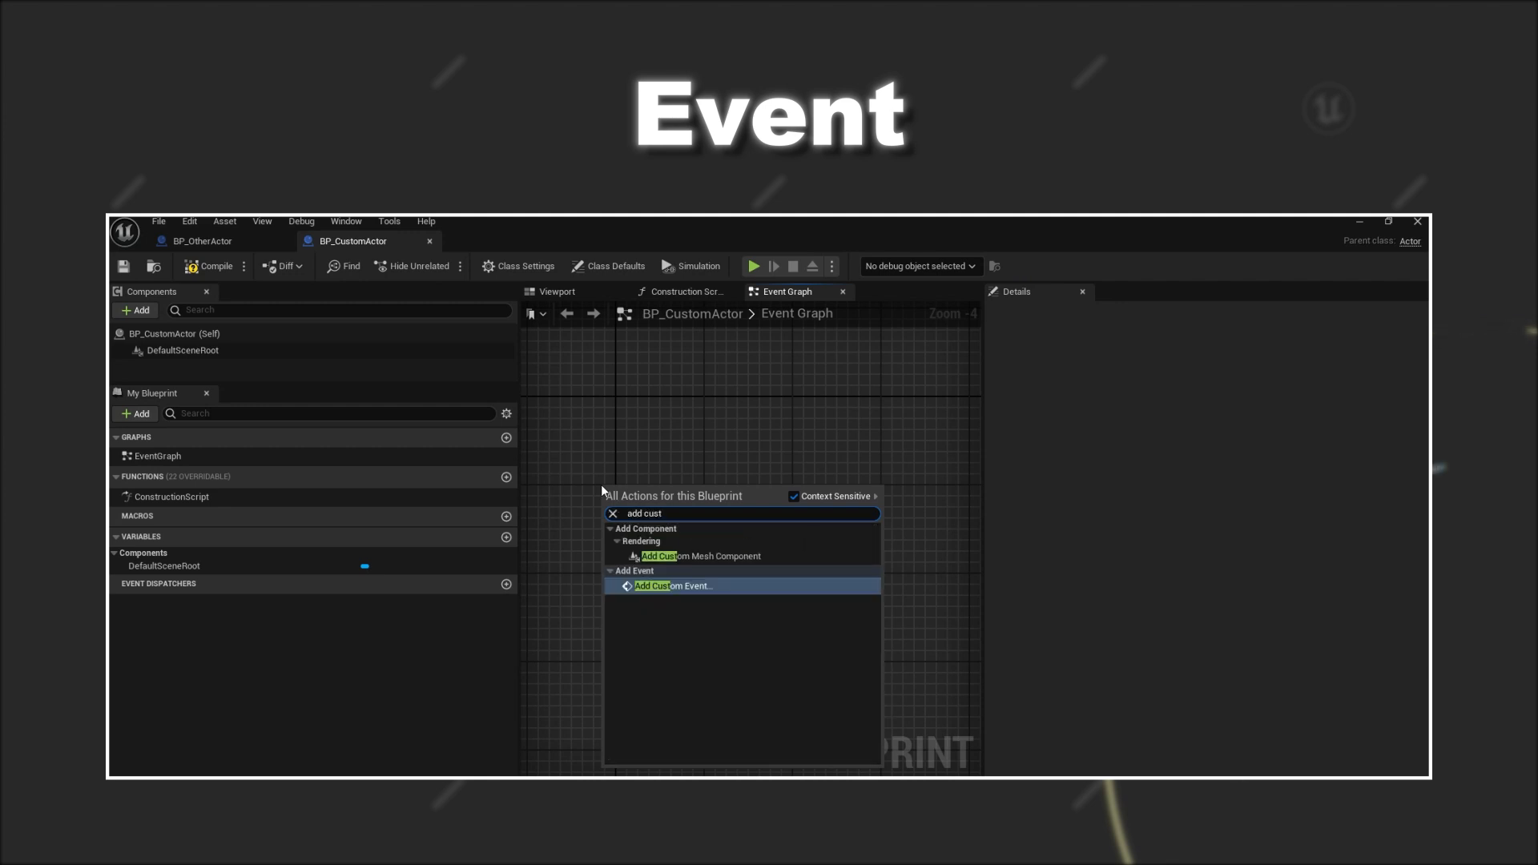
left_click(672, 586)
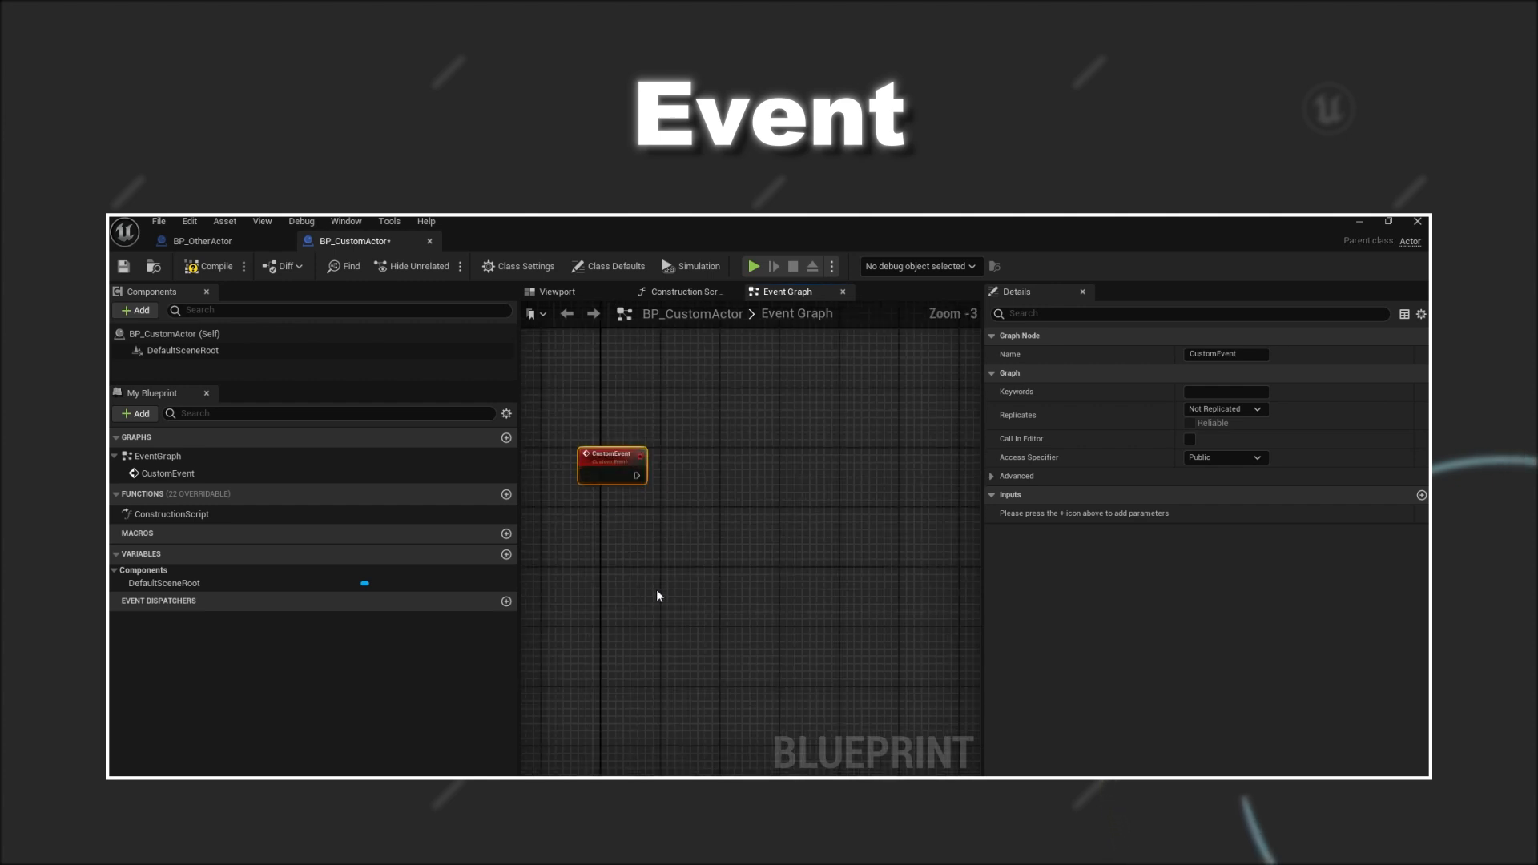
left_click(1421, 495)
type("Second")
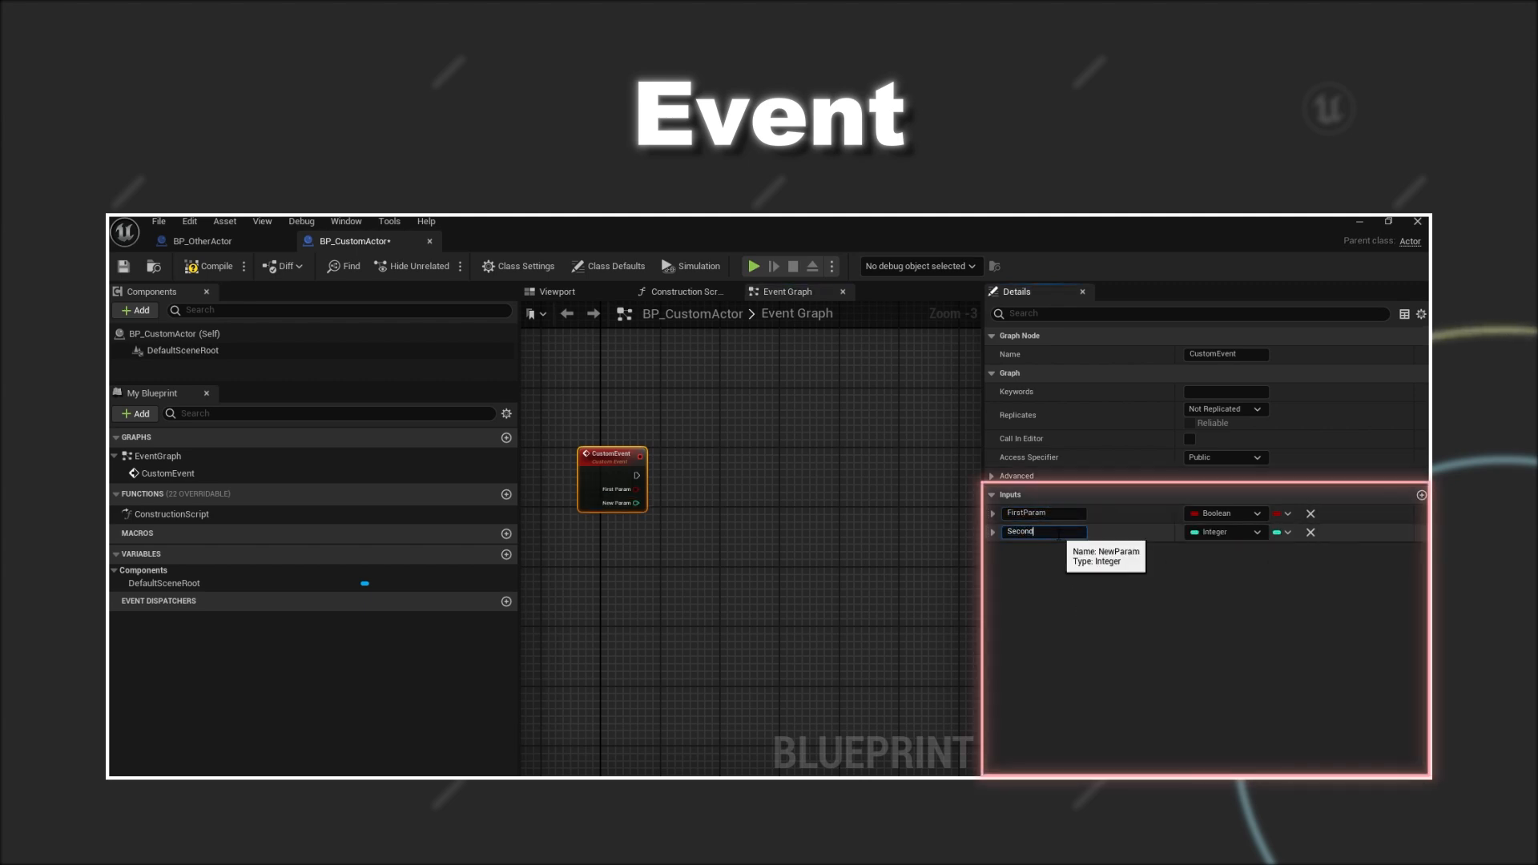
key("enter")
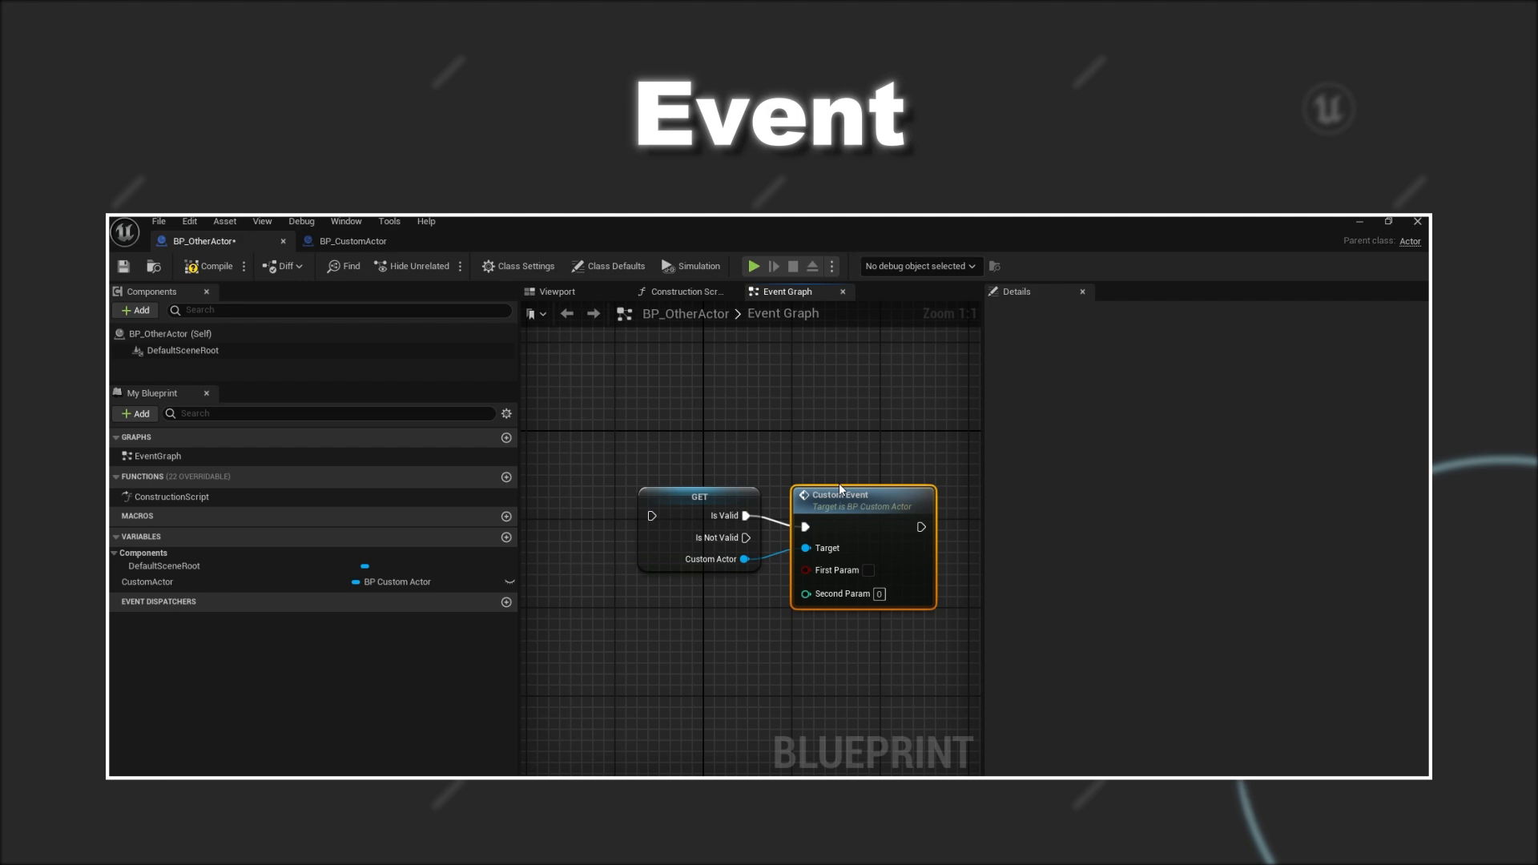
Create CustomFunction in BP_CustomActor with Boolean Input and Output parameters and a new local variable
left_click(351, 242)
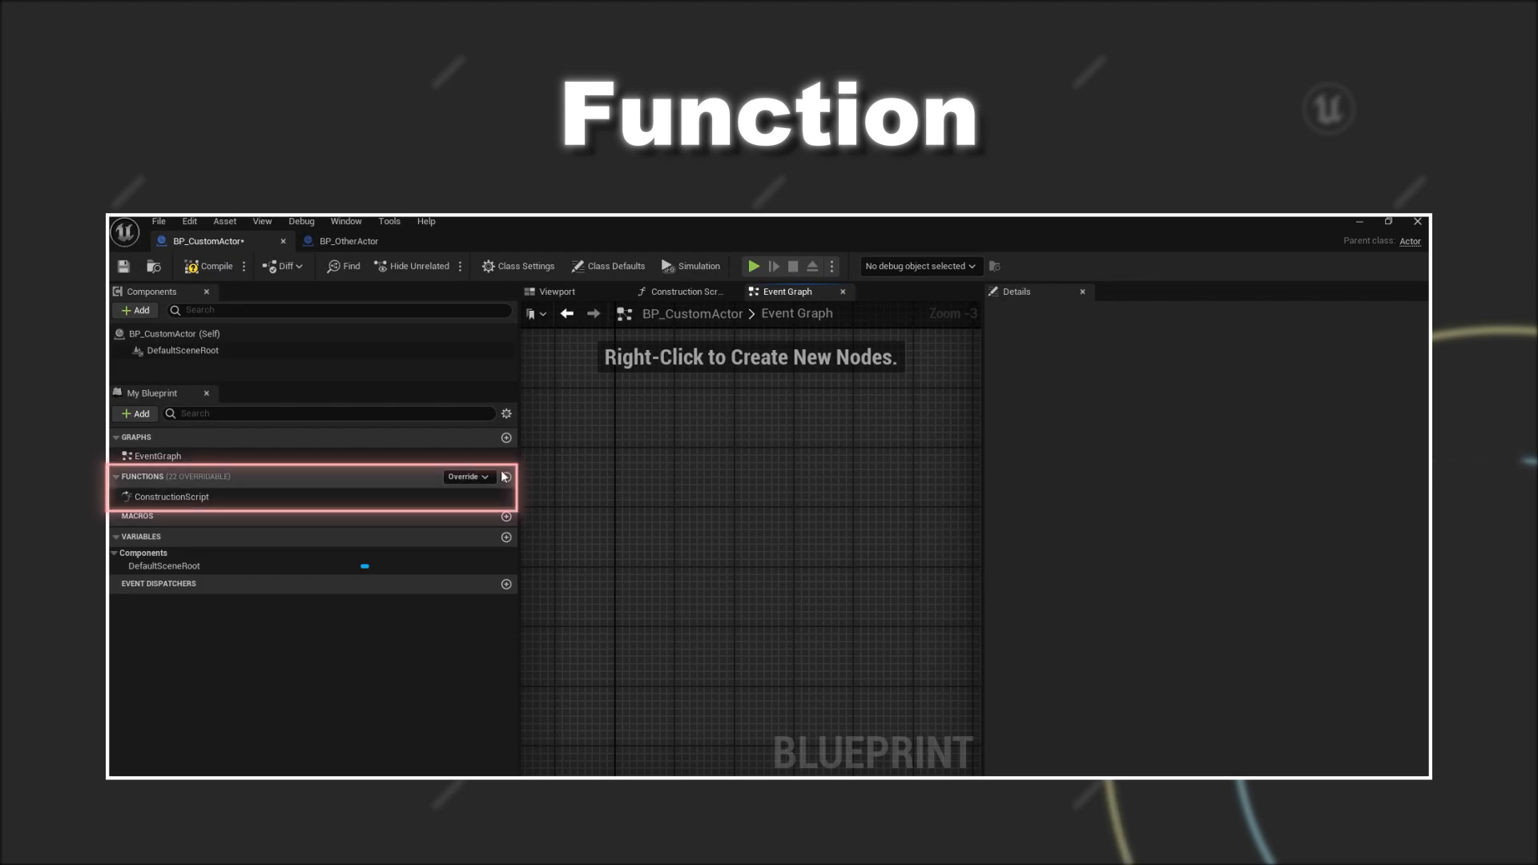
left_click(506, 477)
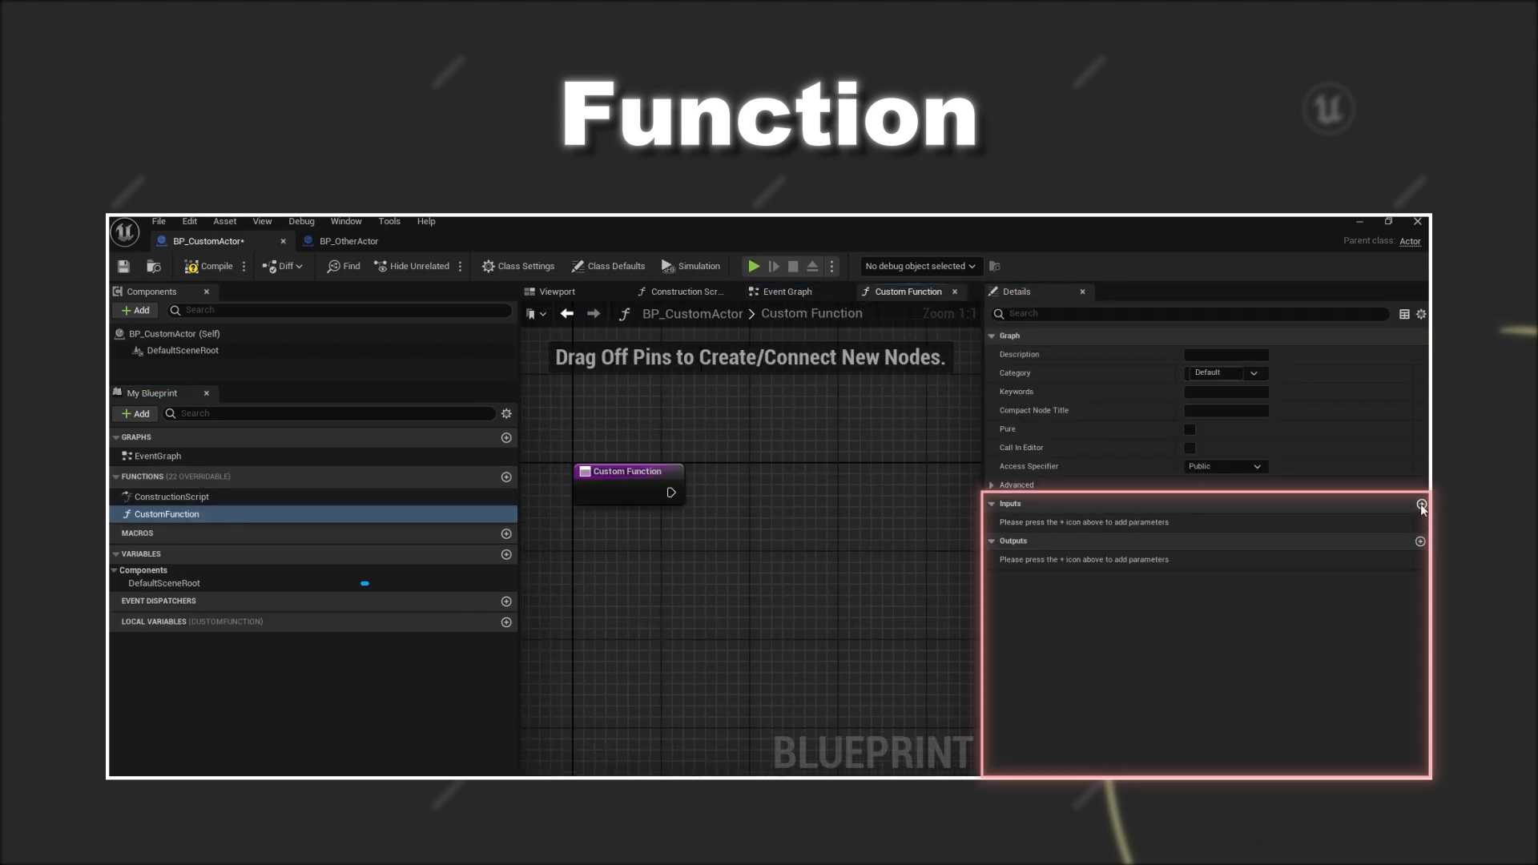
left_click(1421, 503)
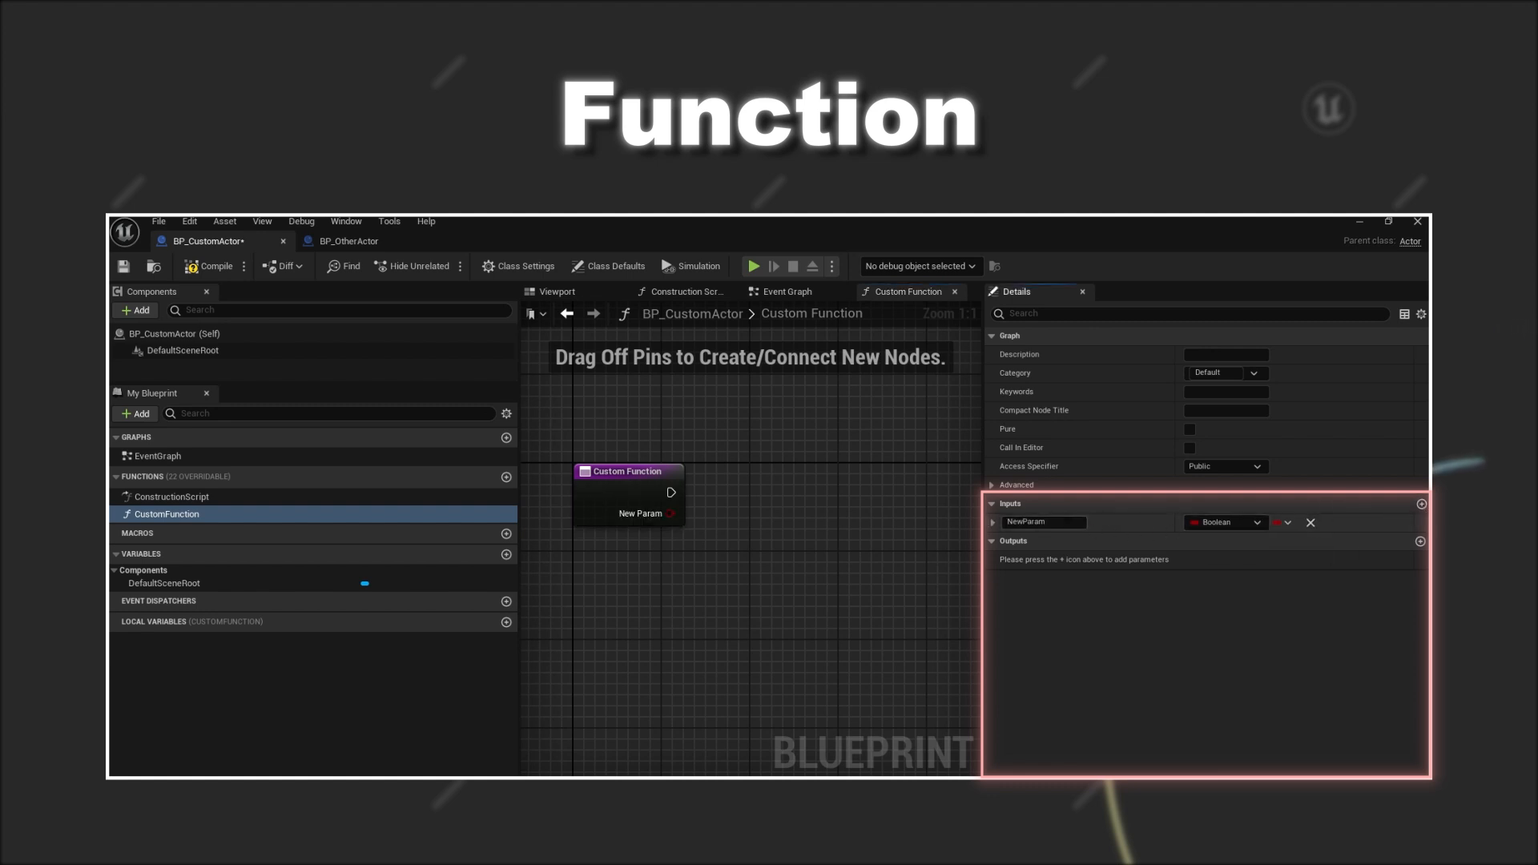
type("Input")
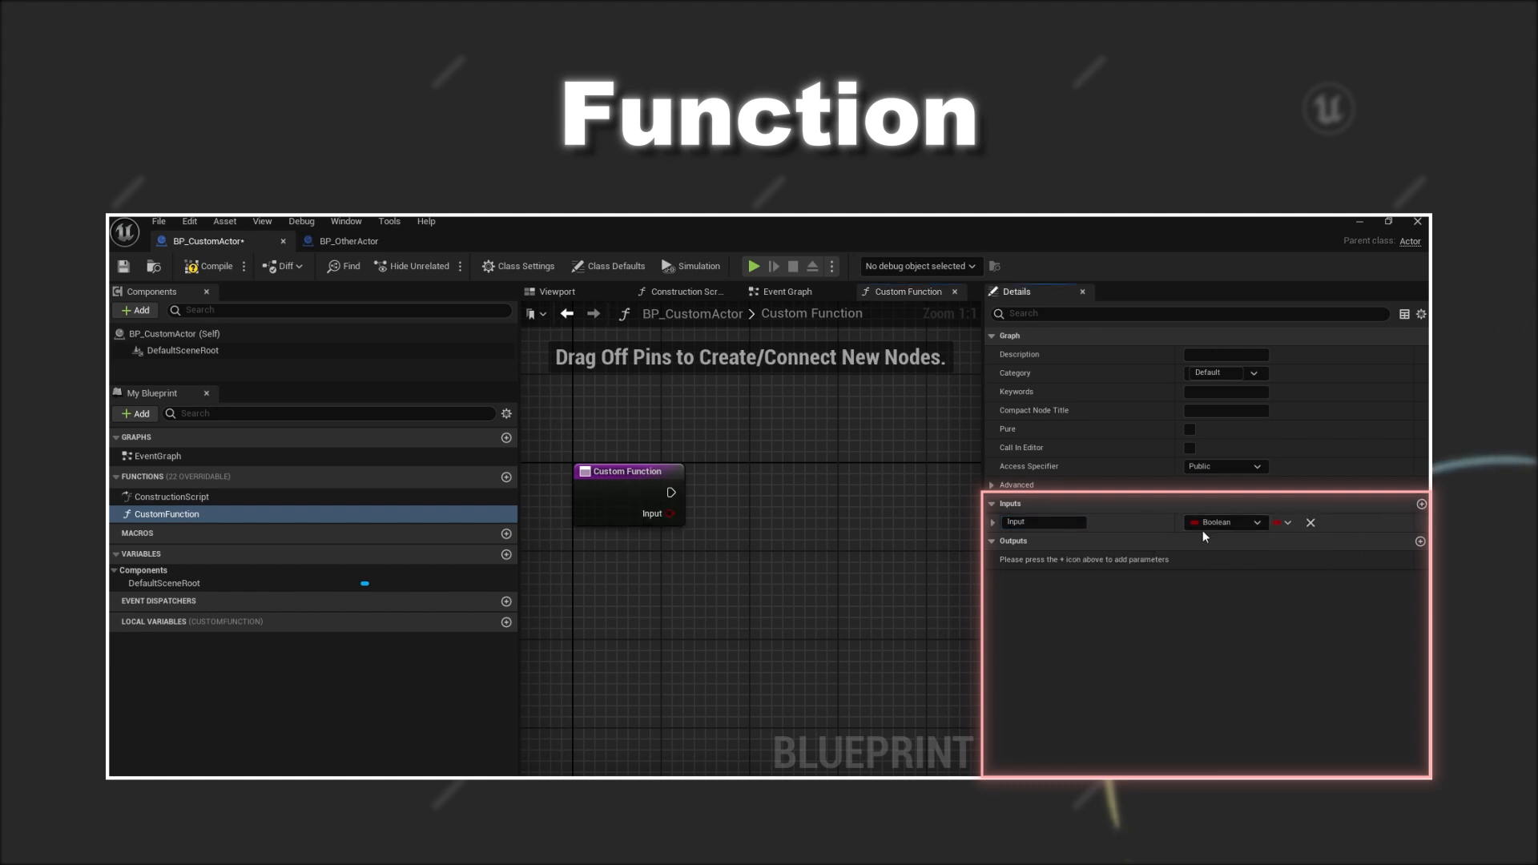
left_click(1419, 540)
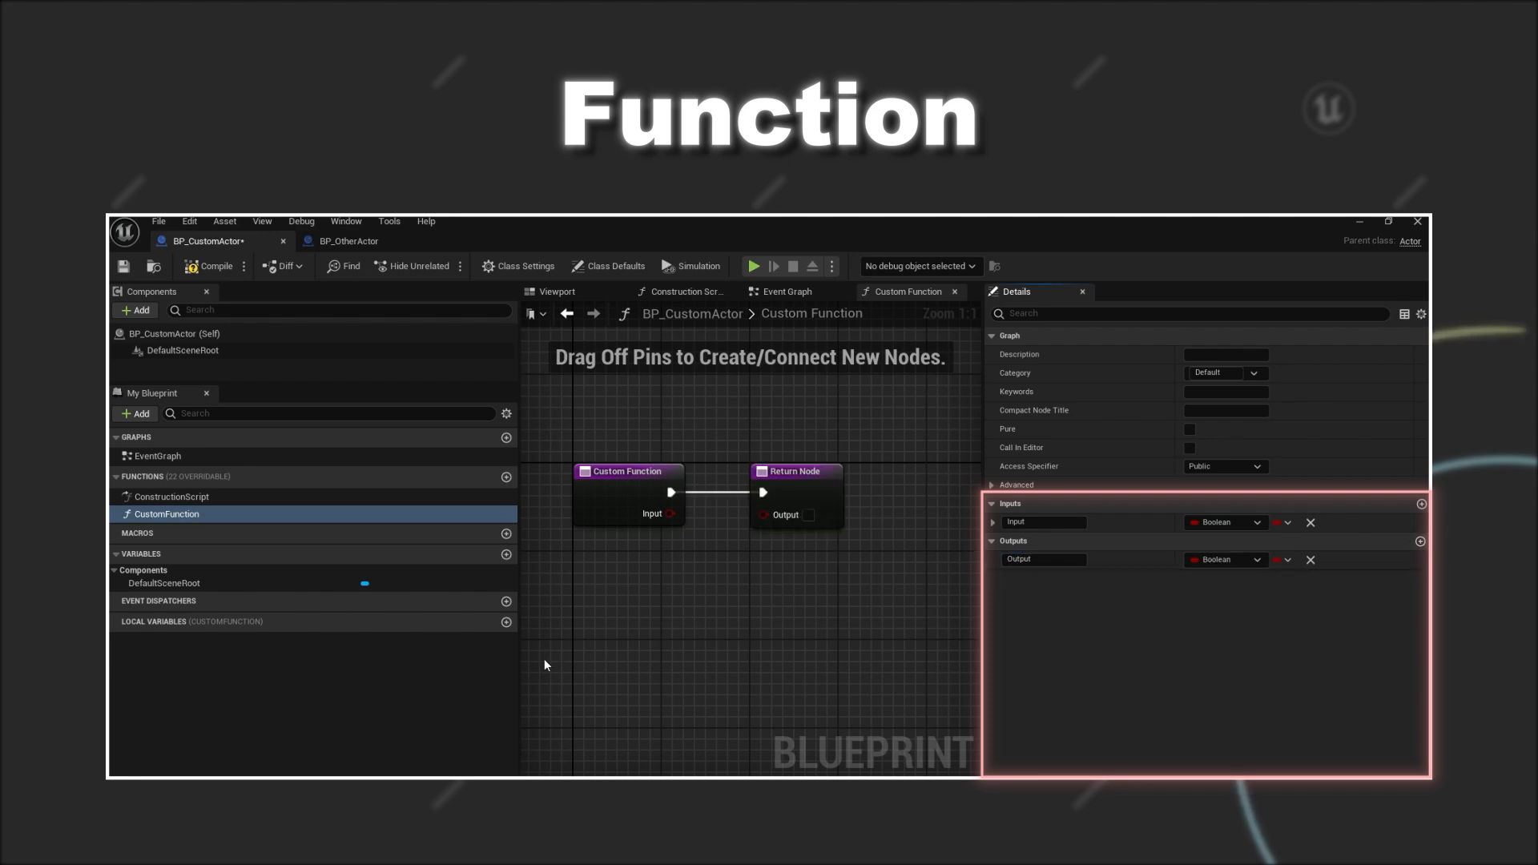
left_click(506, 621)
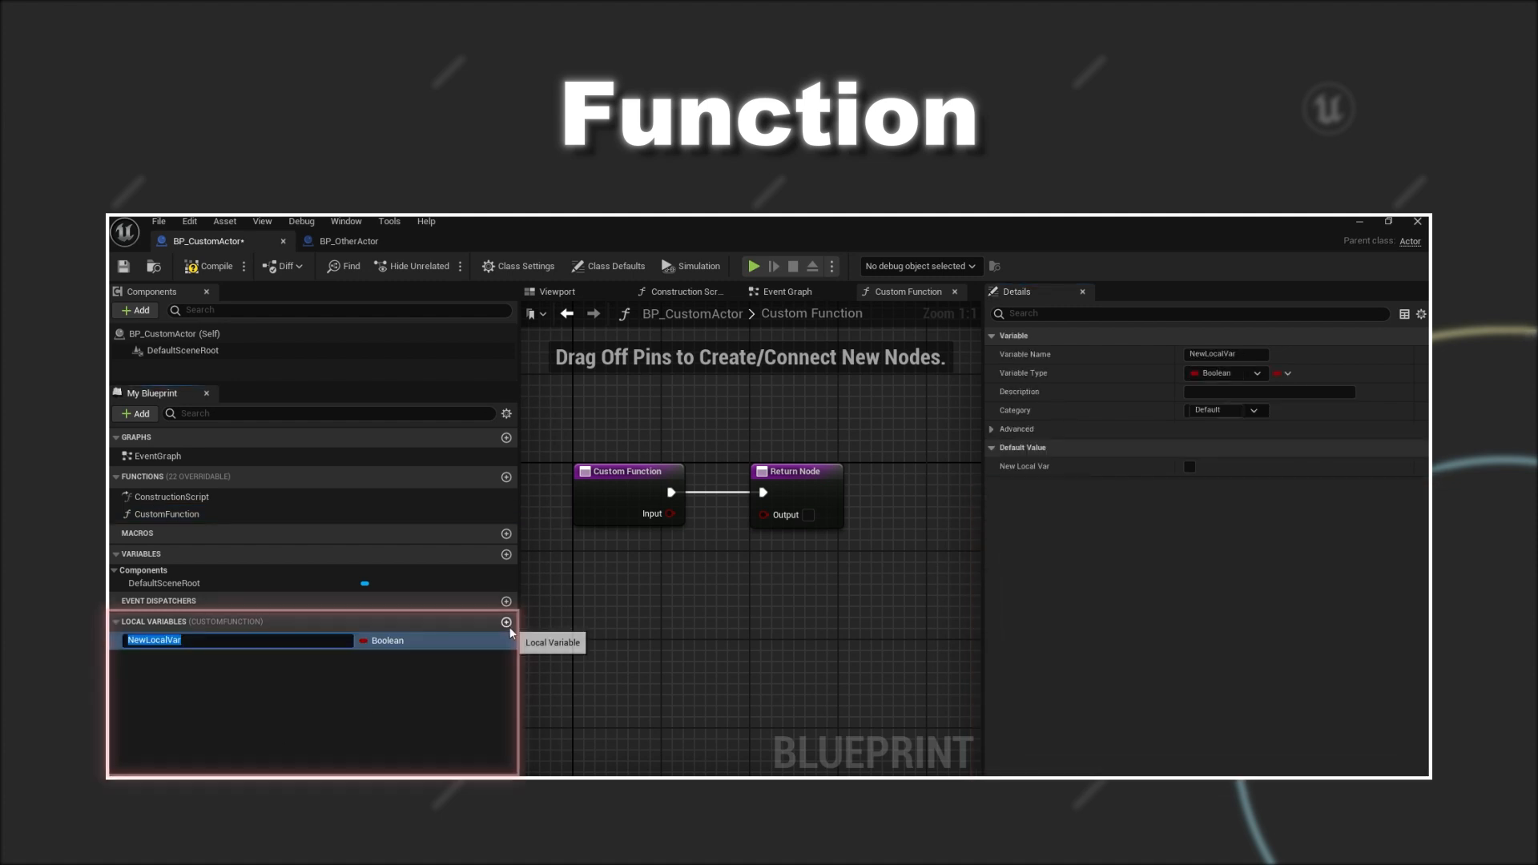
Name the local variable LocalVar and call CustomFunction from the Custom Actor reference in BP_OtherActor
type("LocalVar")
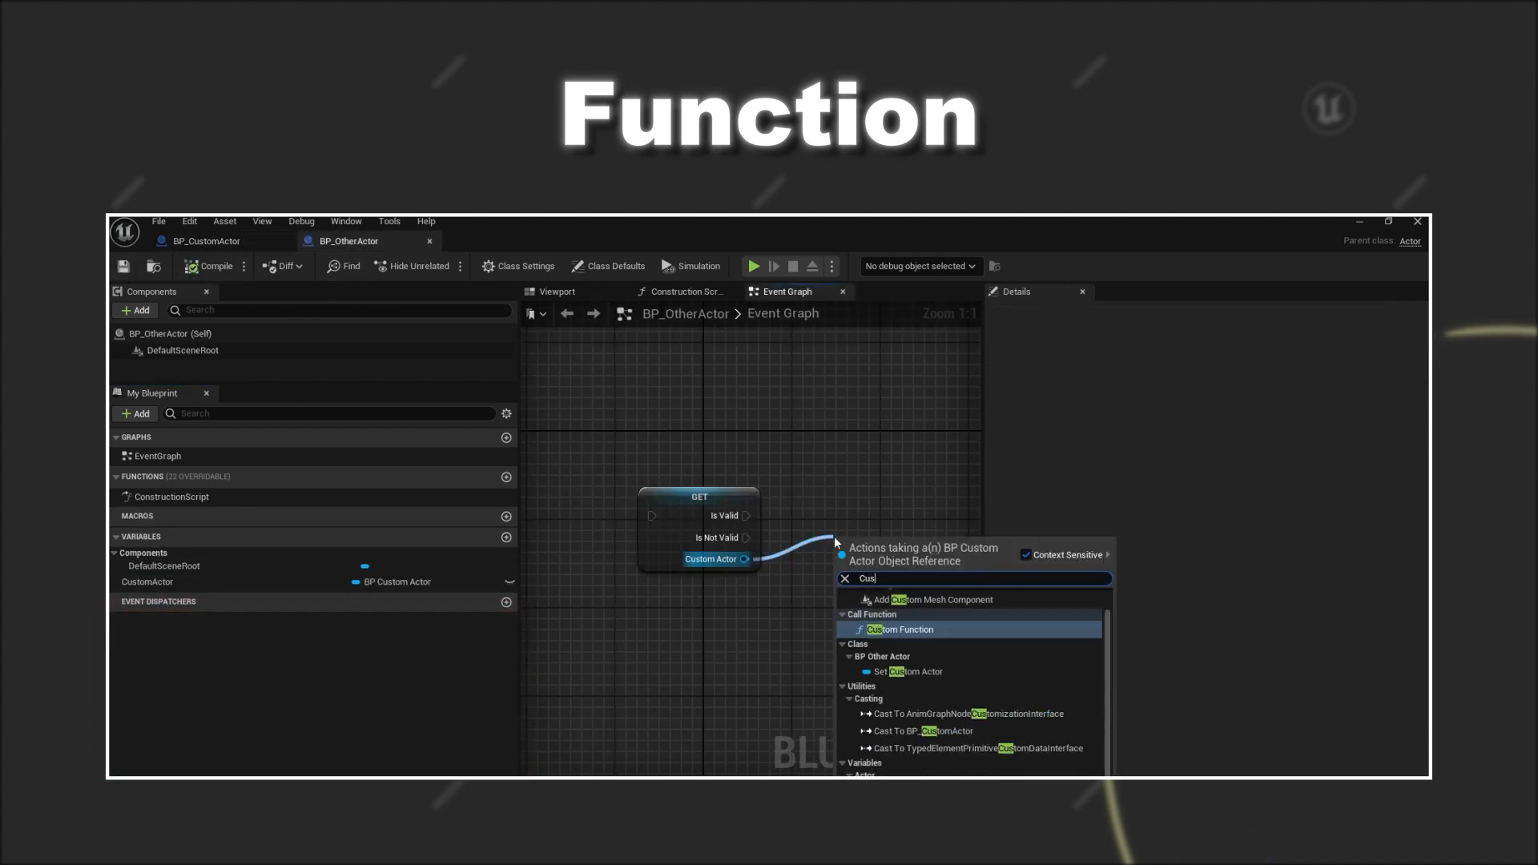
left_click(898, 628)
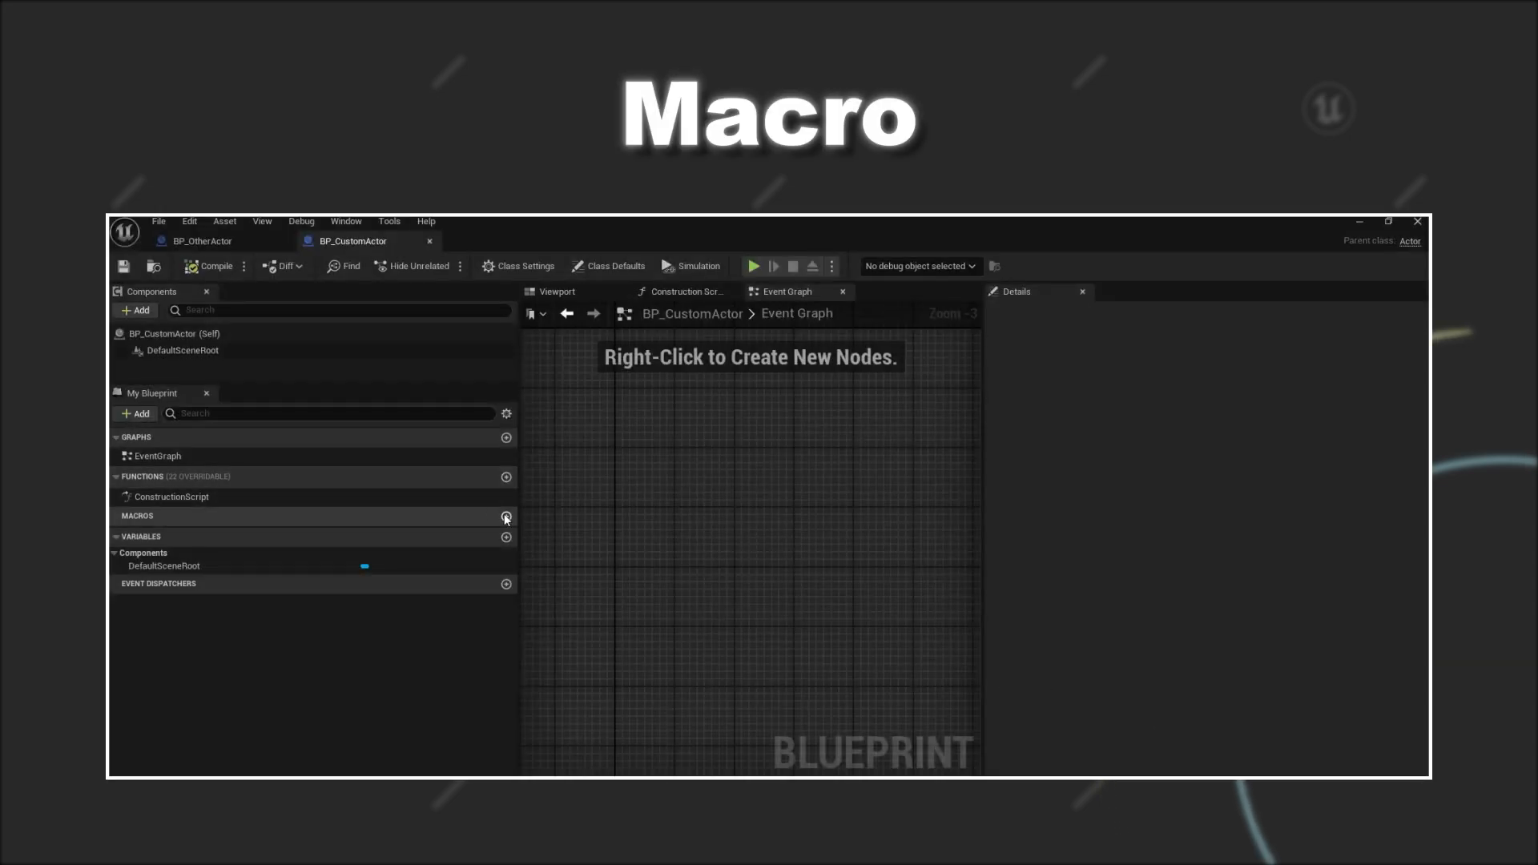
Create CustomMacro in BP_CustomActor with Boolean and exec input pins and matching output pins
left_click(506, 516)
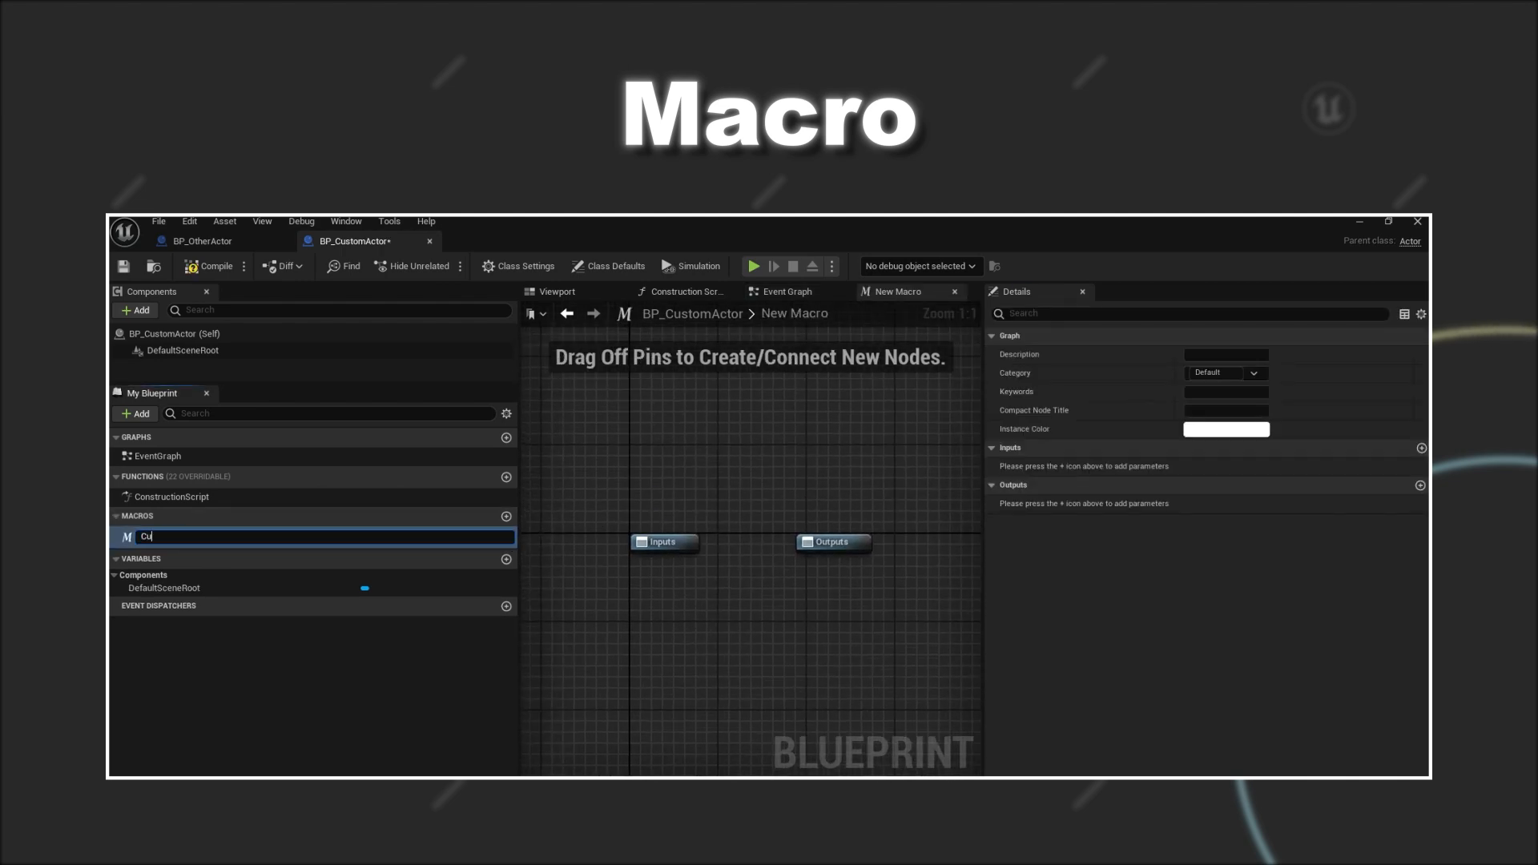
type("CustomMacro")
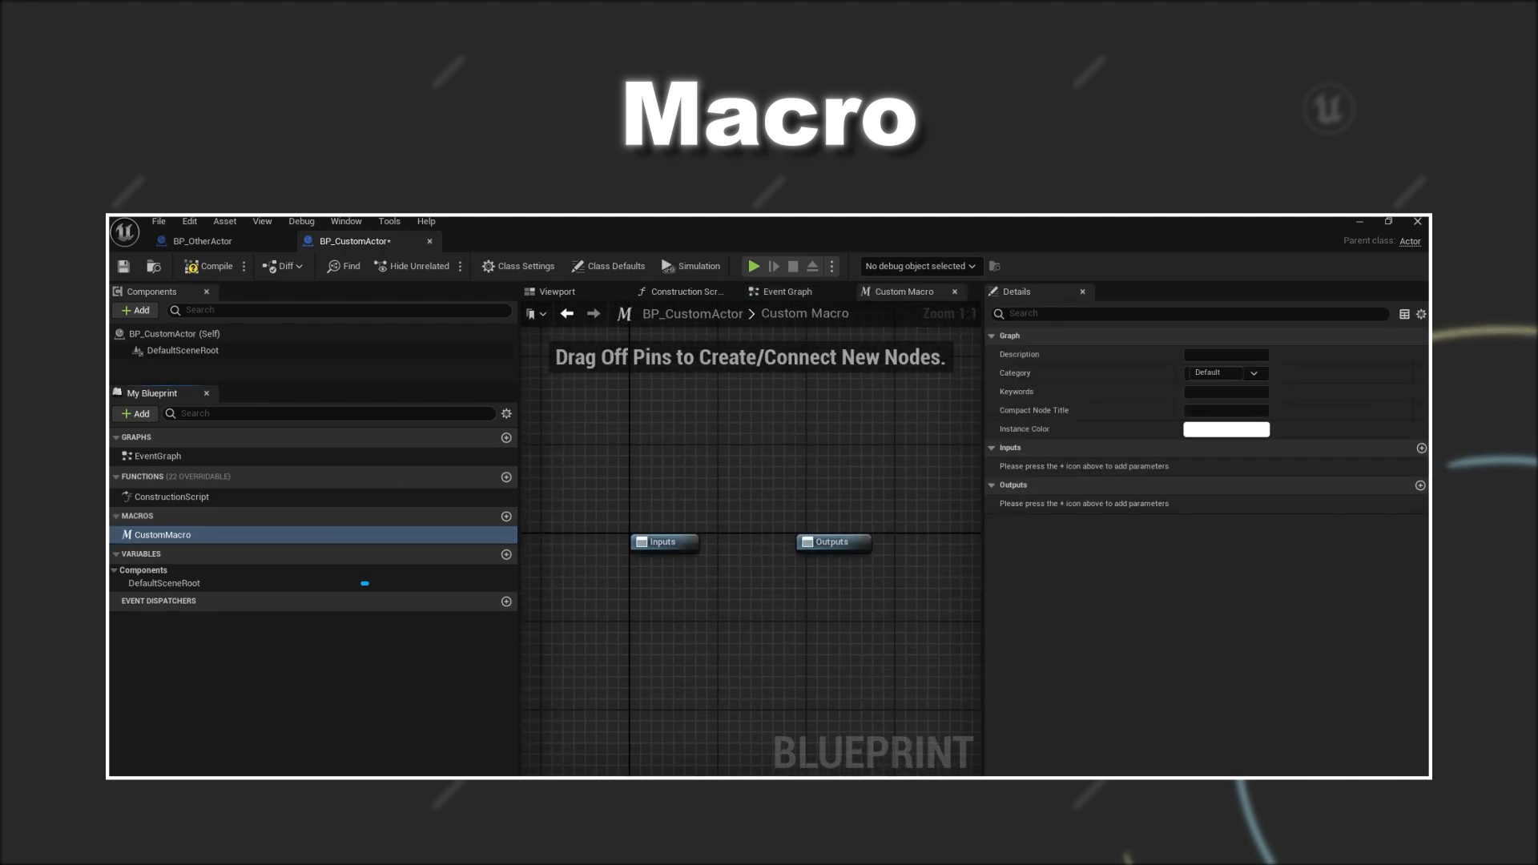
left_click(1423, 447)
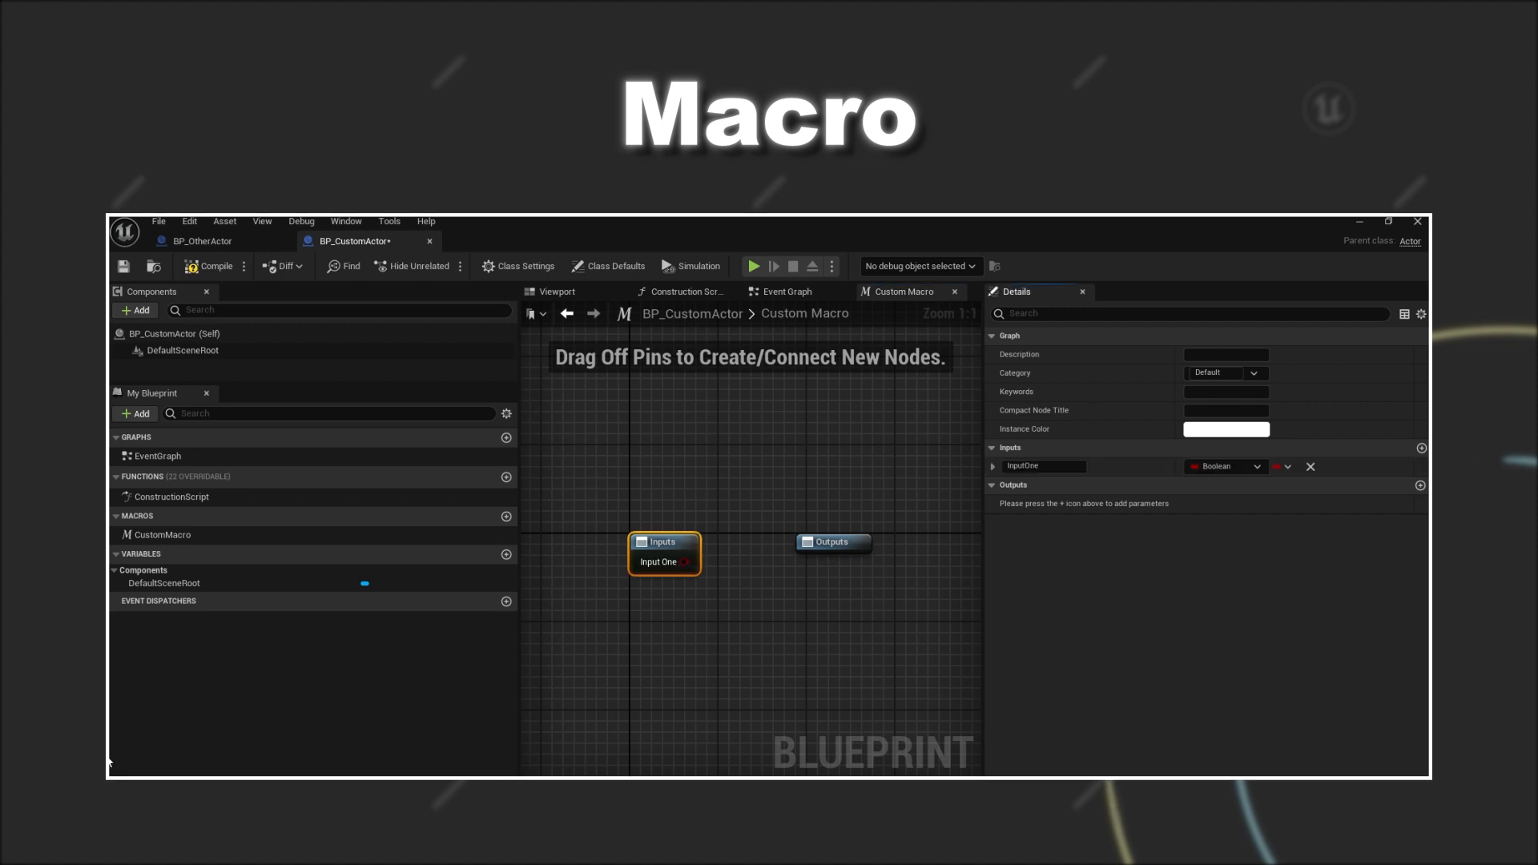
left_click(1420, 484)
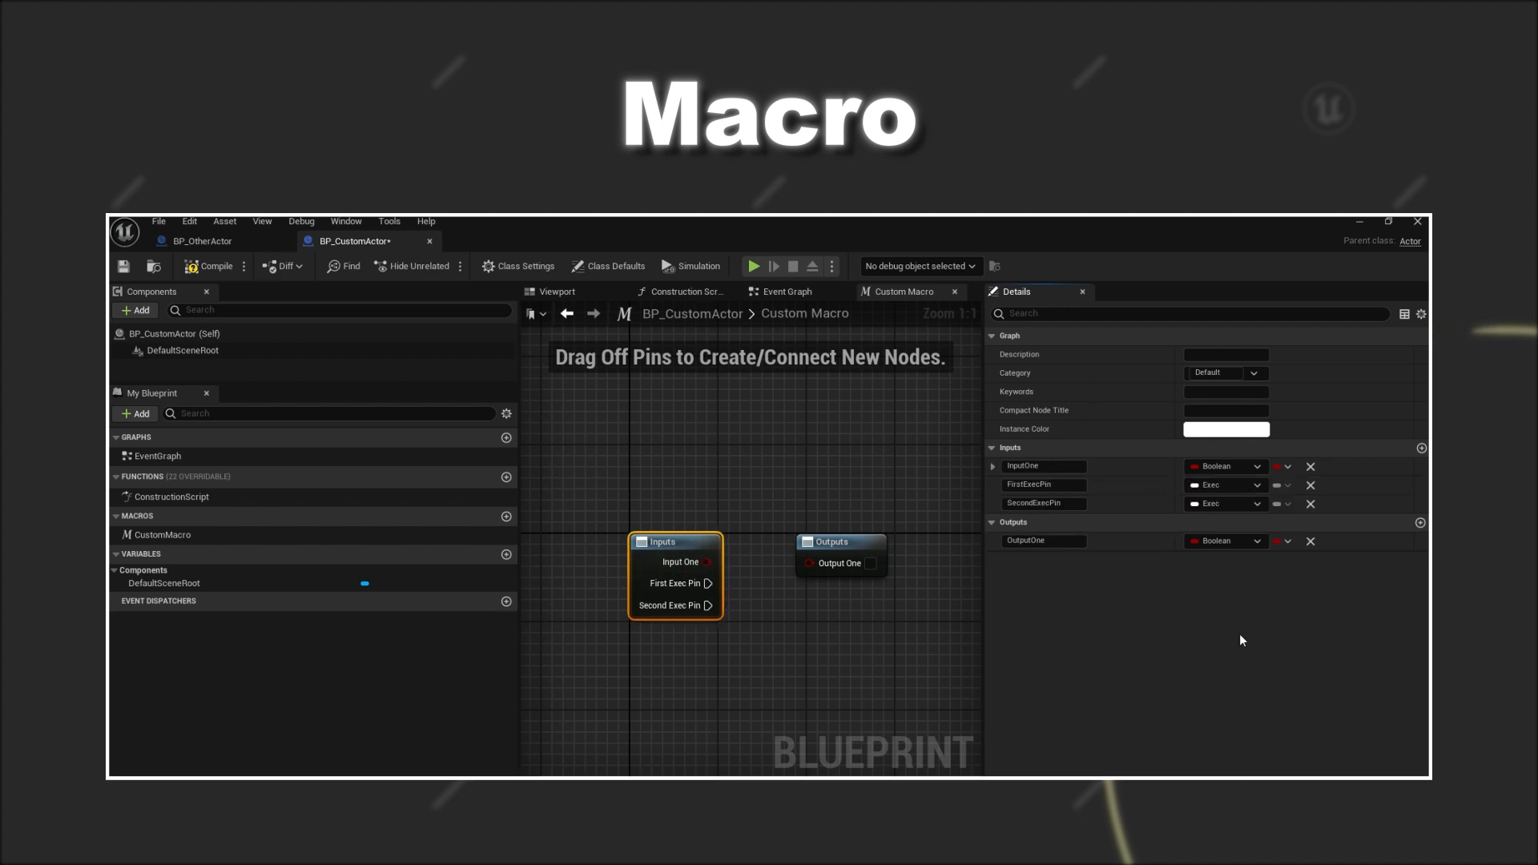
left_click(1421, 522)
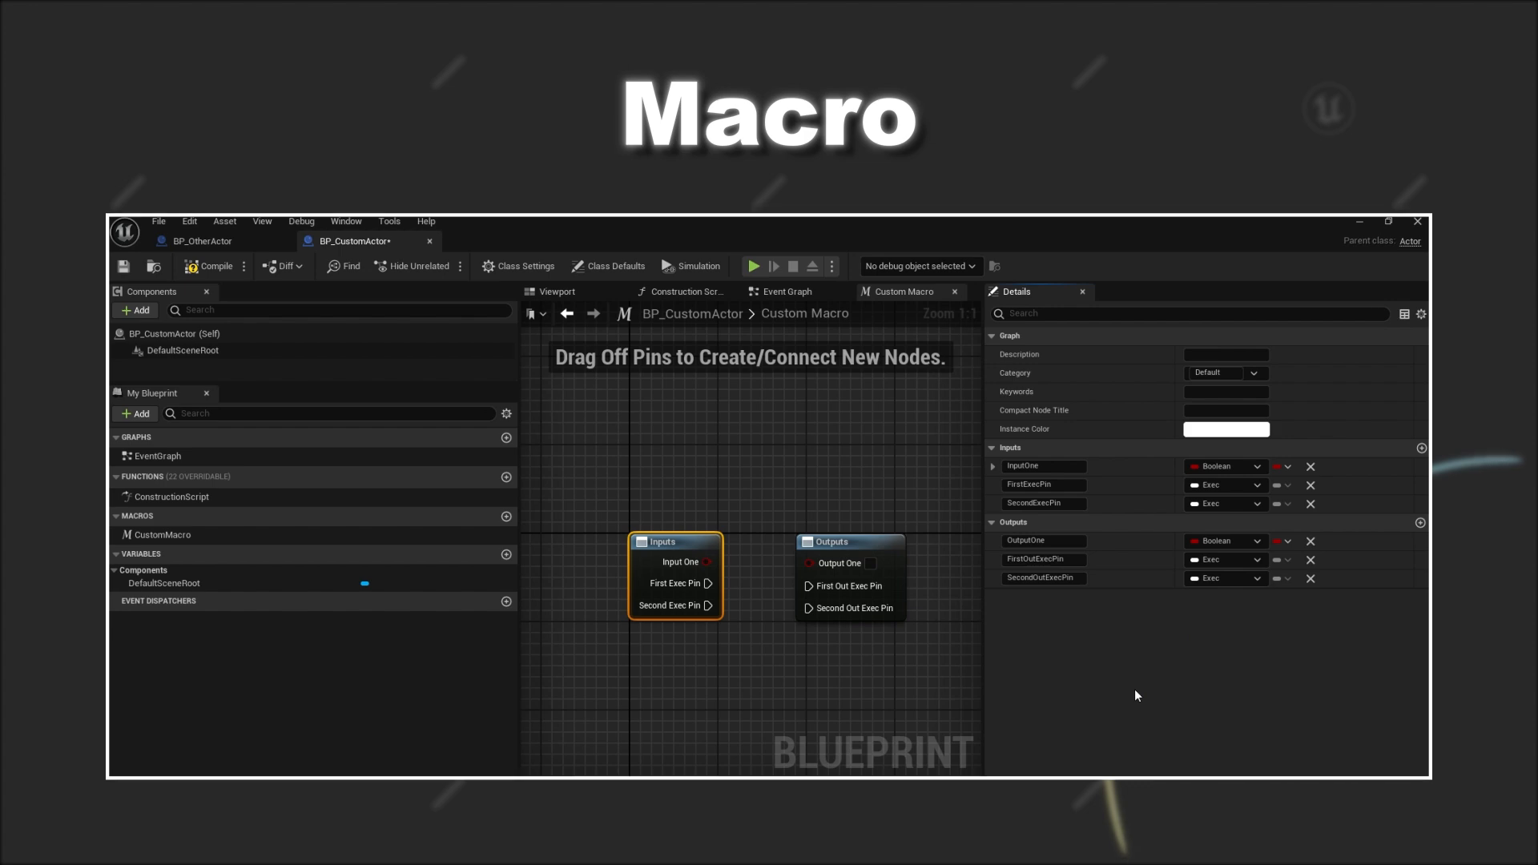
left_click(788, 292)
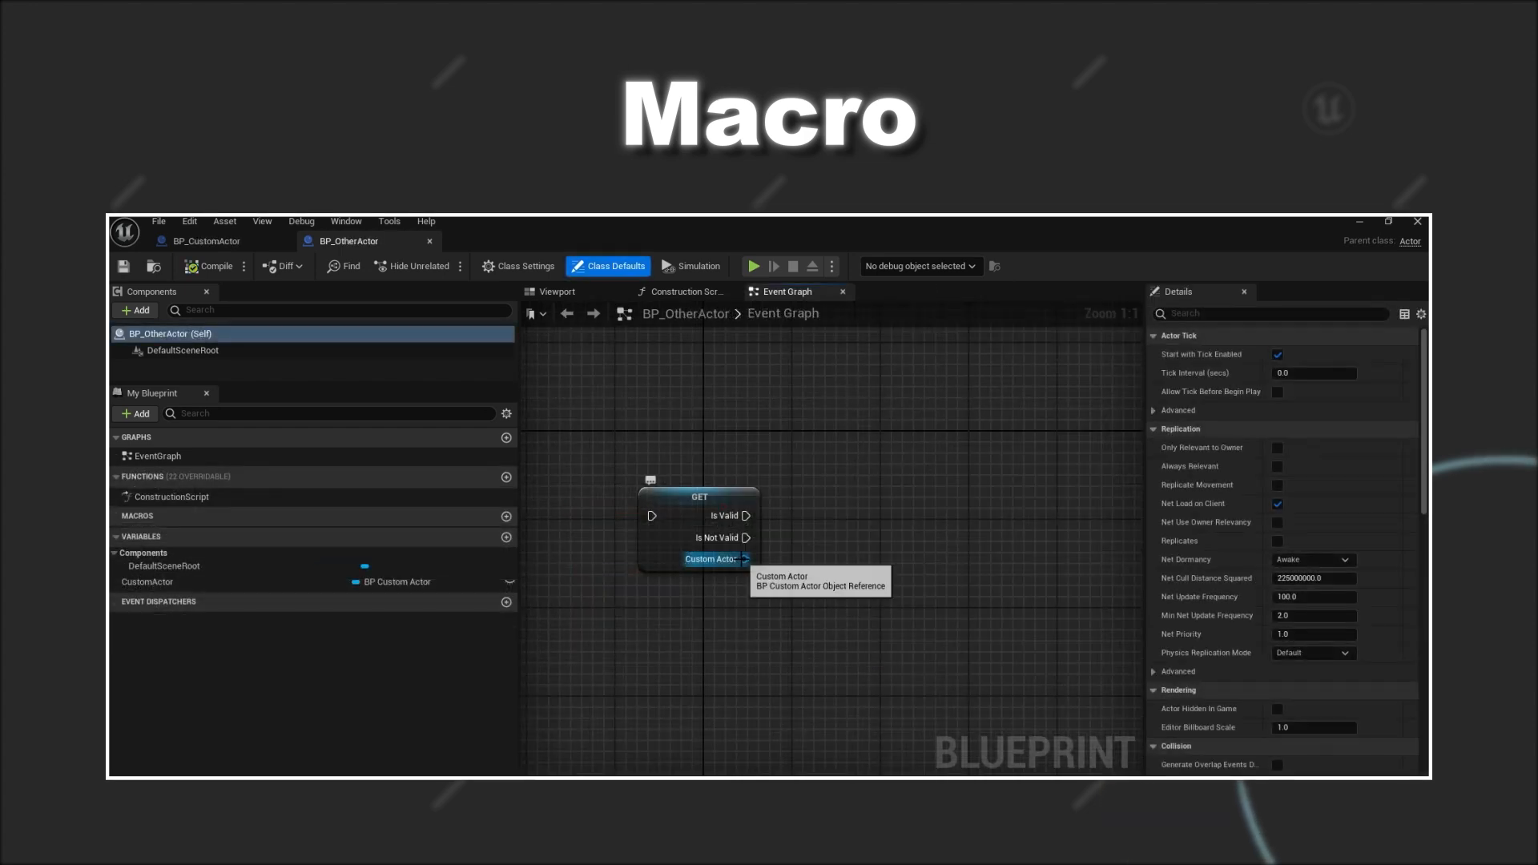
Wire the CustomEvent exec pin to play a new CustomTimeline node
left_click_drag(748, 559, 833, 431)
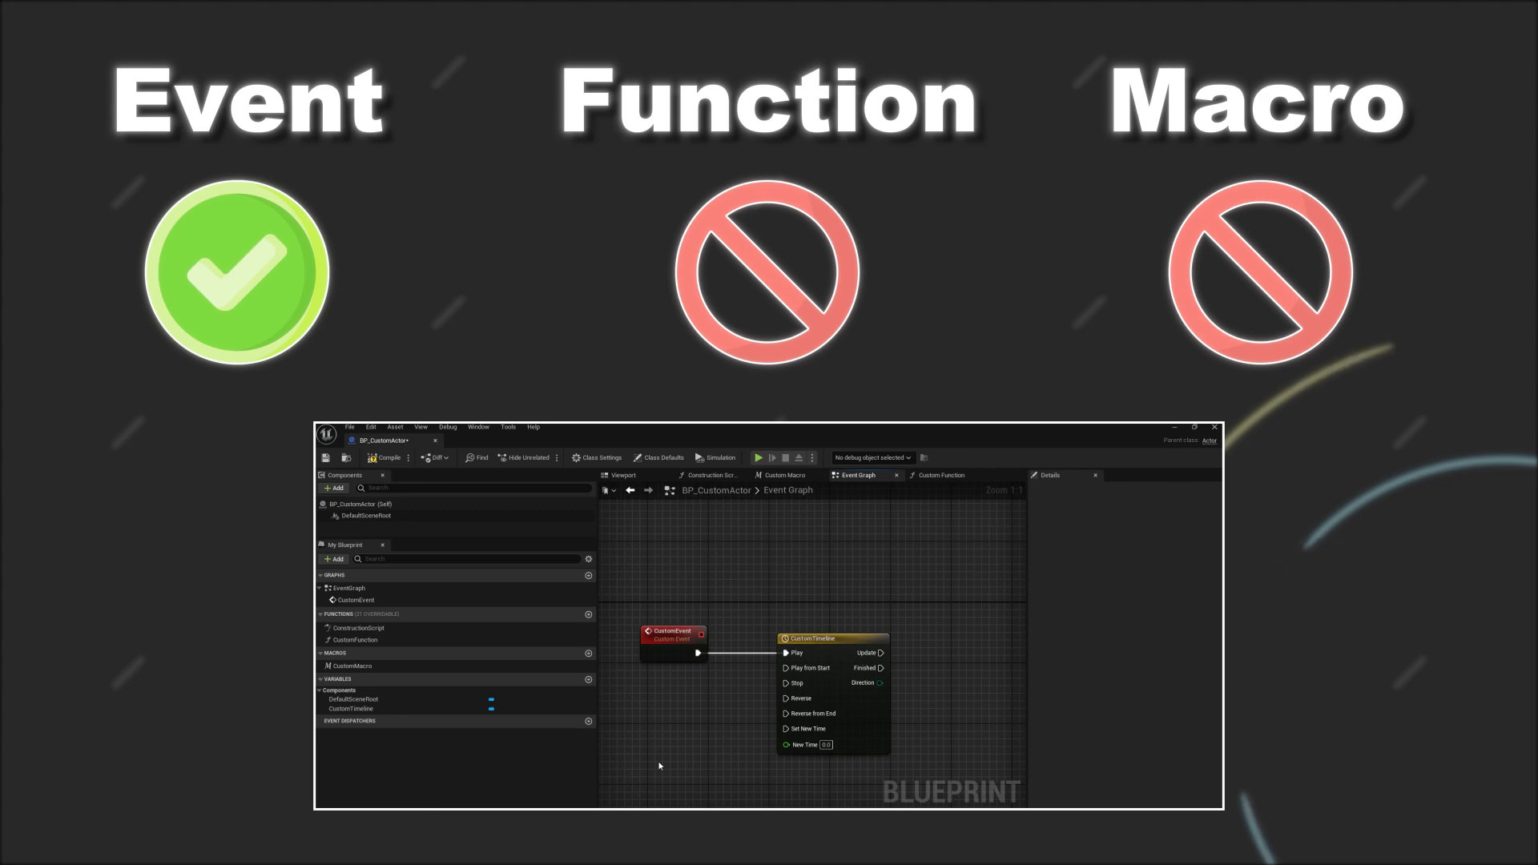
Try dropping CustomMacro into CustomFunction's graph and hit the latent-function error
left_click(781, 474)
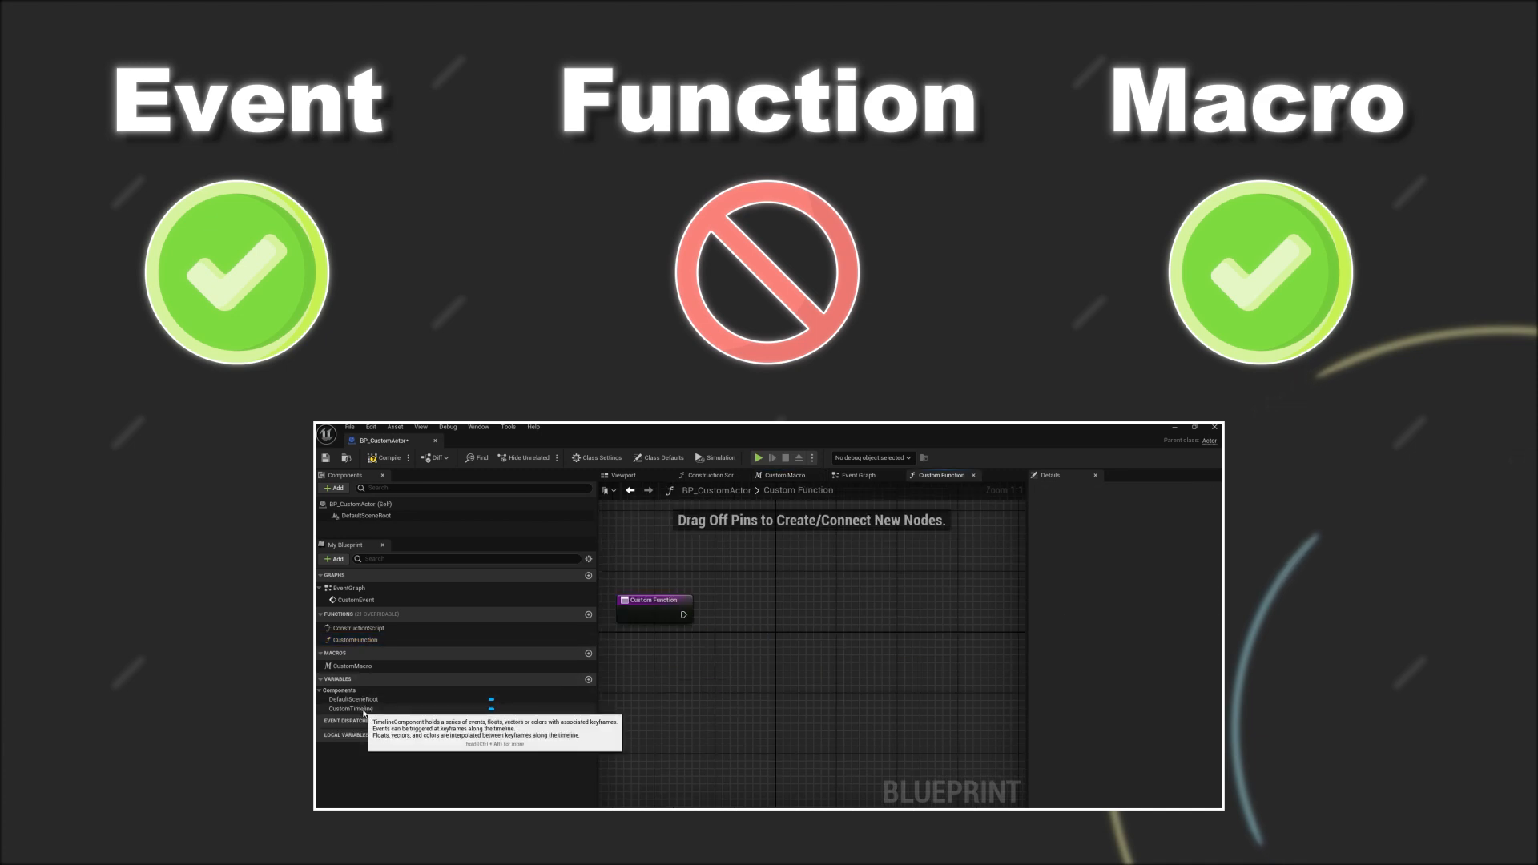
left_click(354, 666)
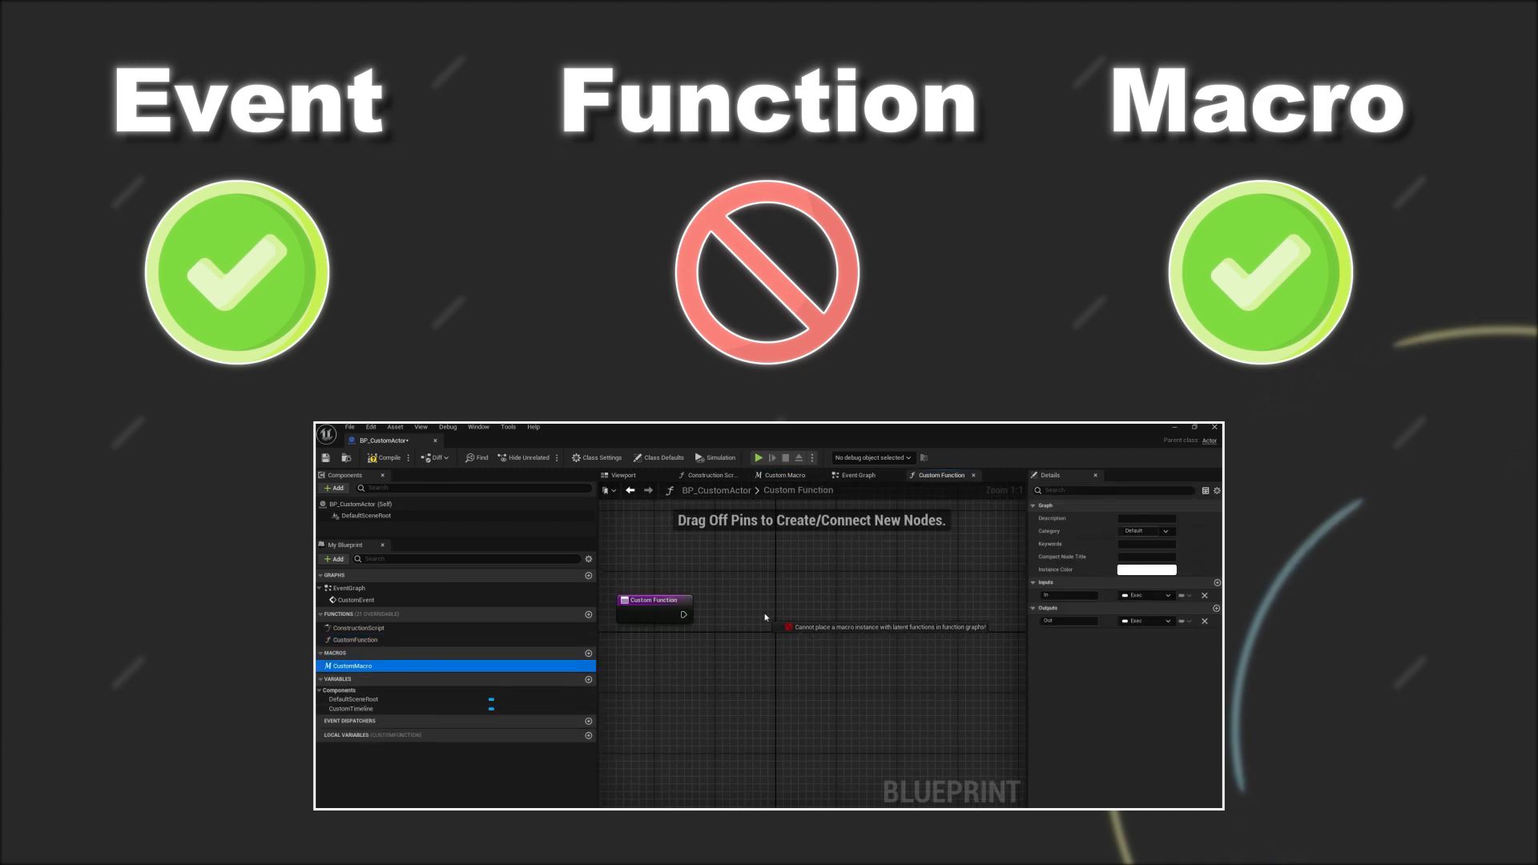